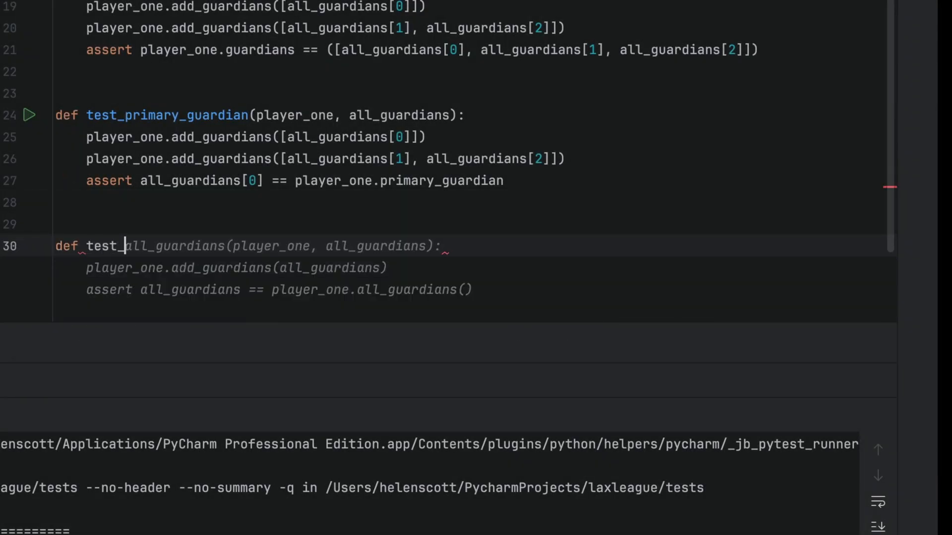
# Step: Write test_no_primary_guardian using pytest.raises(KeyError) around the primary_guardian access
pyautogui.write('no_primary_guardian')
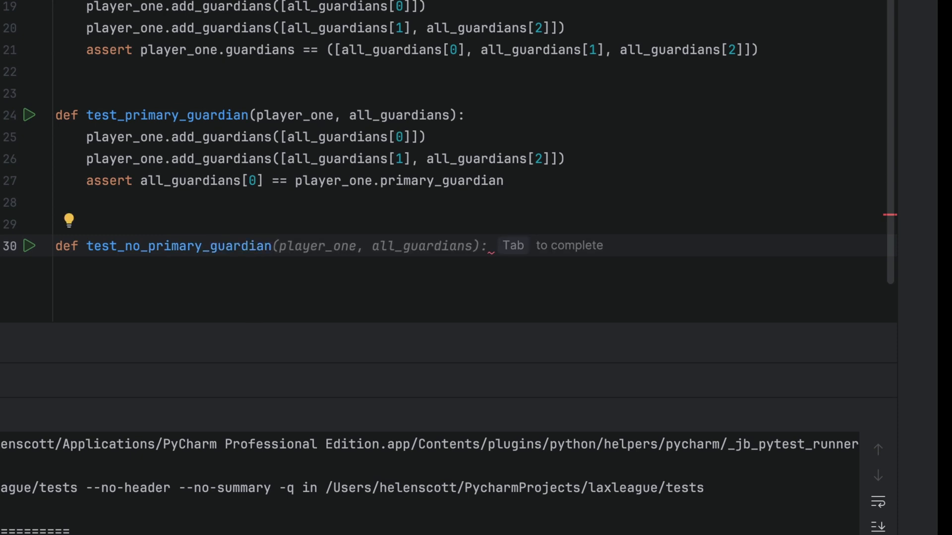
pyautogui.write('with pytest.raises(')
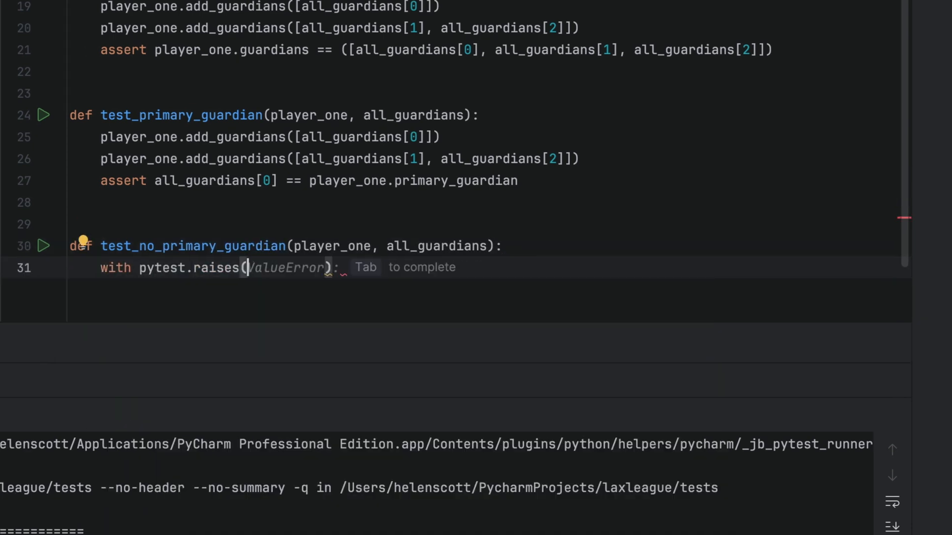
pyautogui.write('KeyError')
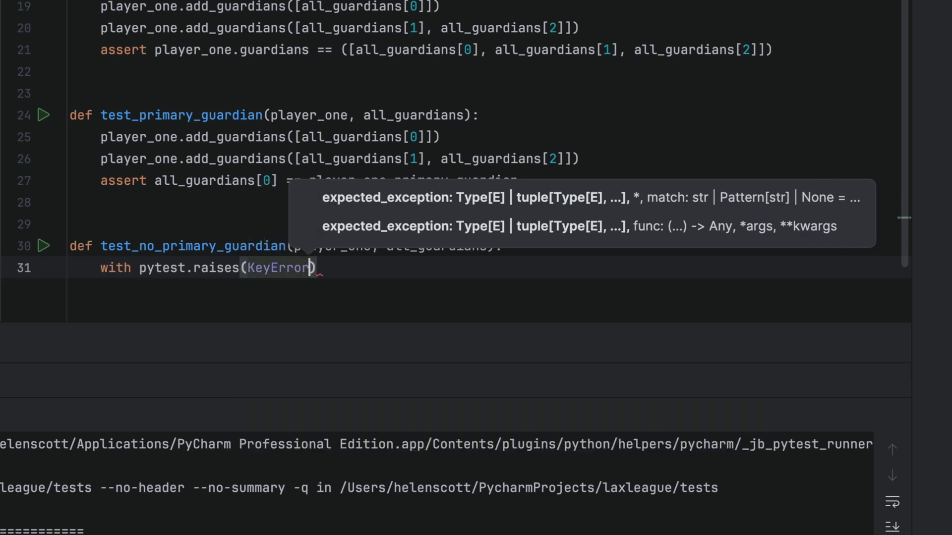
pyautogui.write('assert player_one.primar')
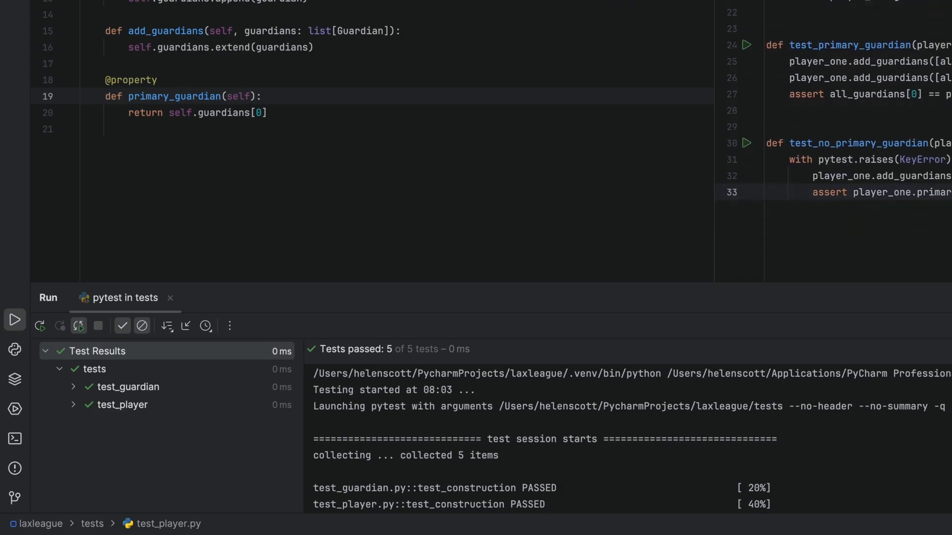
# Step: Rerun pytest, see test_no_primary_guardian fail with IndexError, and expect IndexError instead of KeyError
pyautogui.click(40, 326)
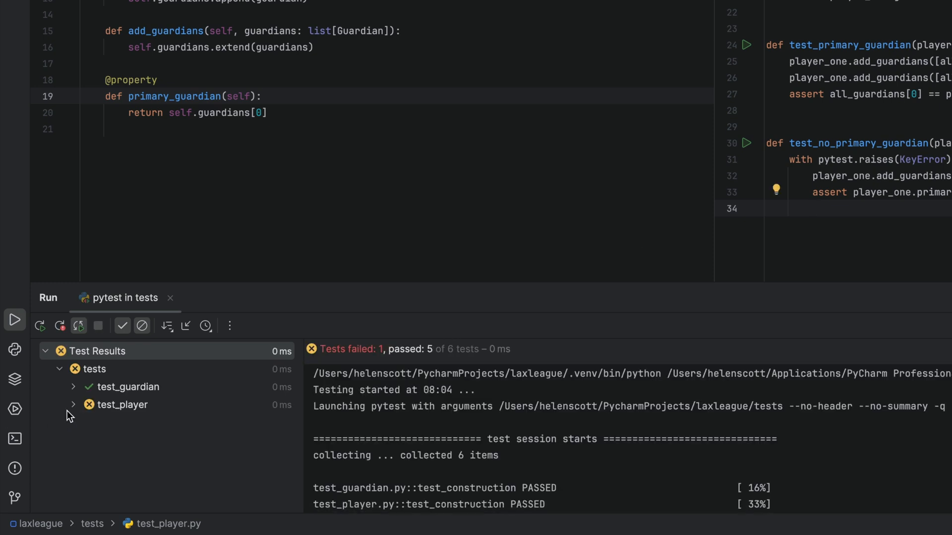
pyautogui.click(137, 404)
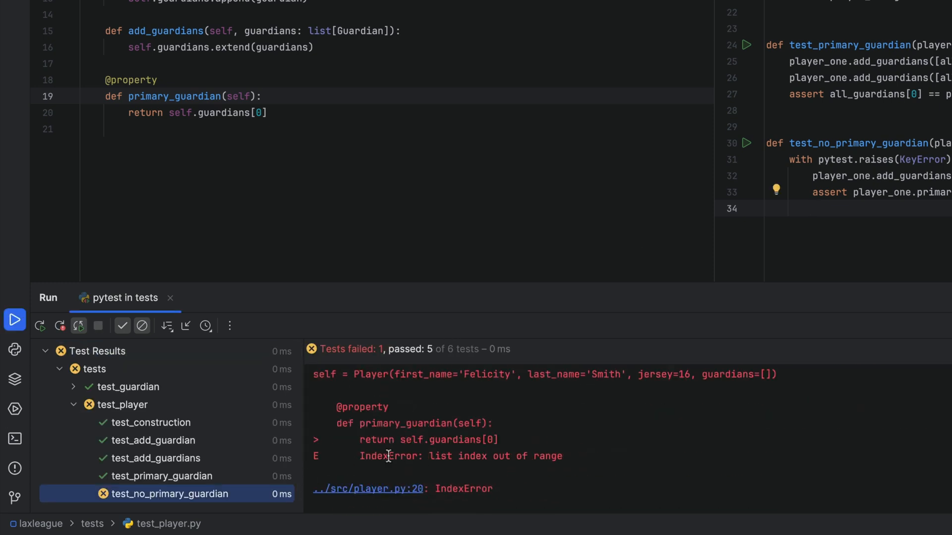
pyautogui.doubleClick(388, 456)
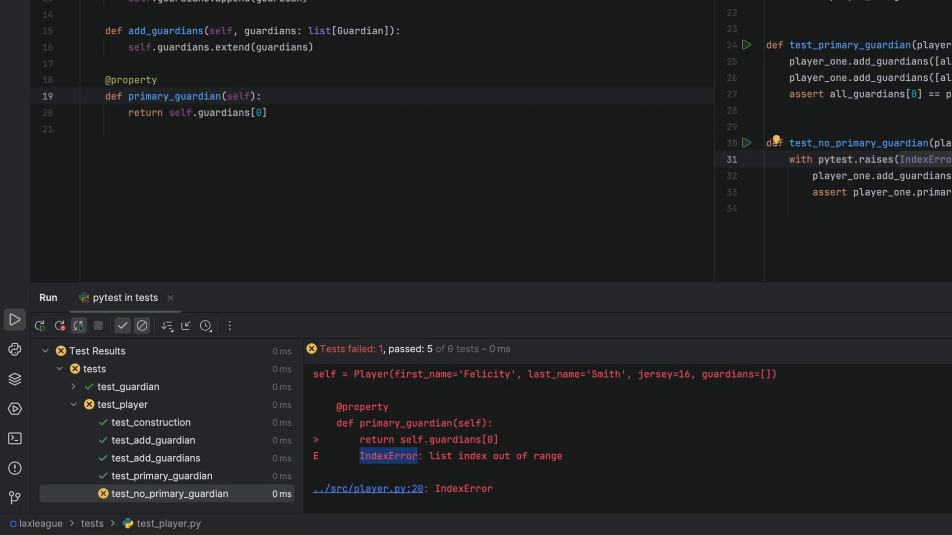
pyautogui.click(39, 327)
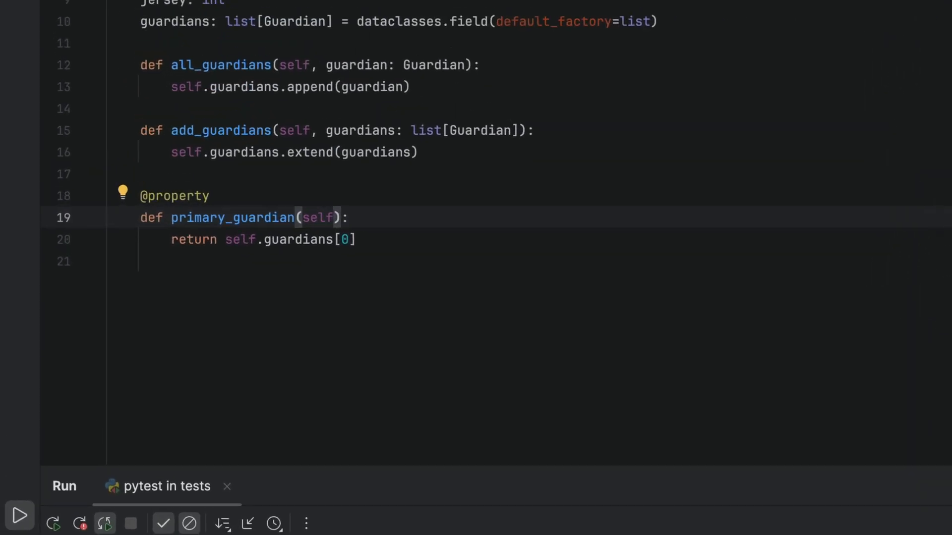
# Step: Annotate primary_guardian as -> Optional[Guardian], returning self.guardians[0] if self.guardians else None, and rerun
pyautogui.write('-> 0')
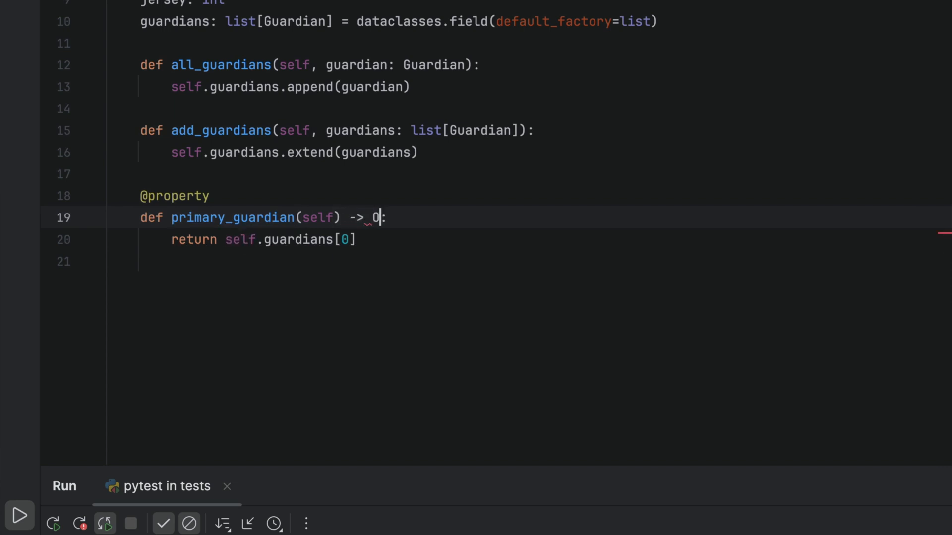
pyautogui.write('Optional')
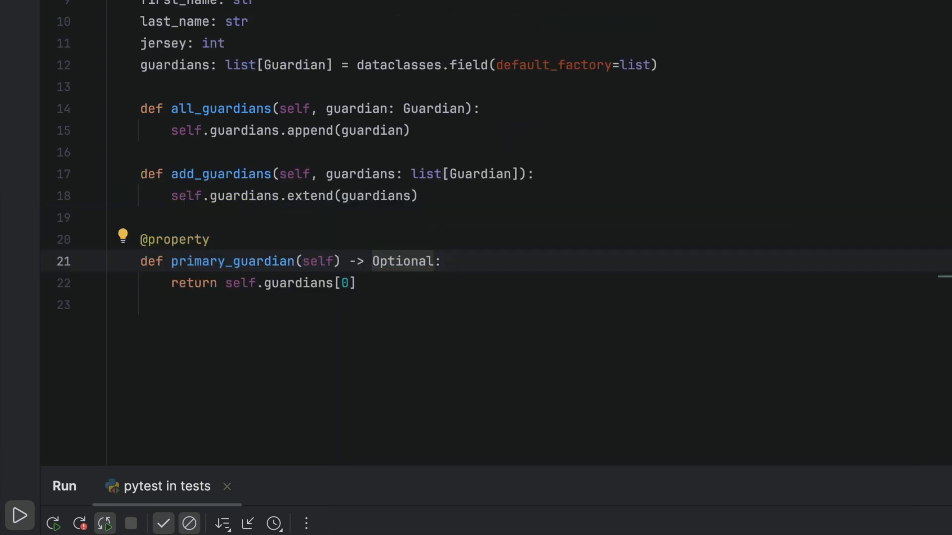
pyautogui.write('[Guardian]')
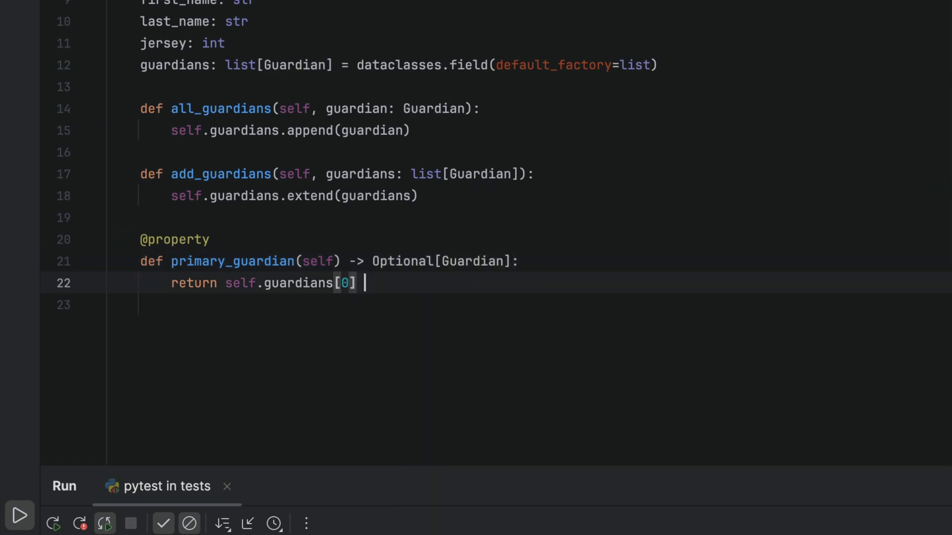
pyautogui.write('if self.guardians else None')
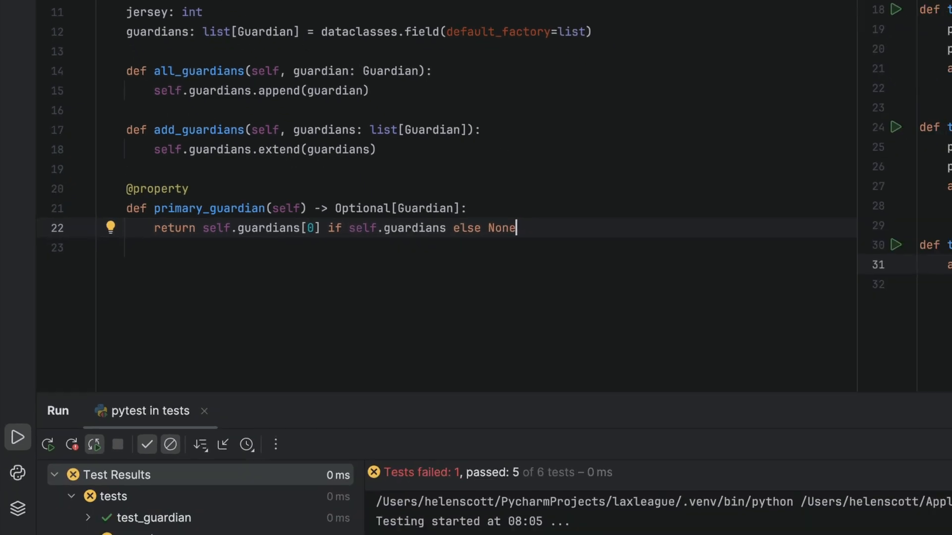
pyautogui.click(39, 444)
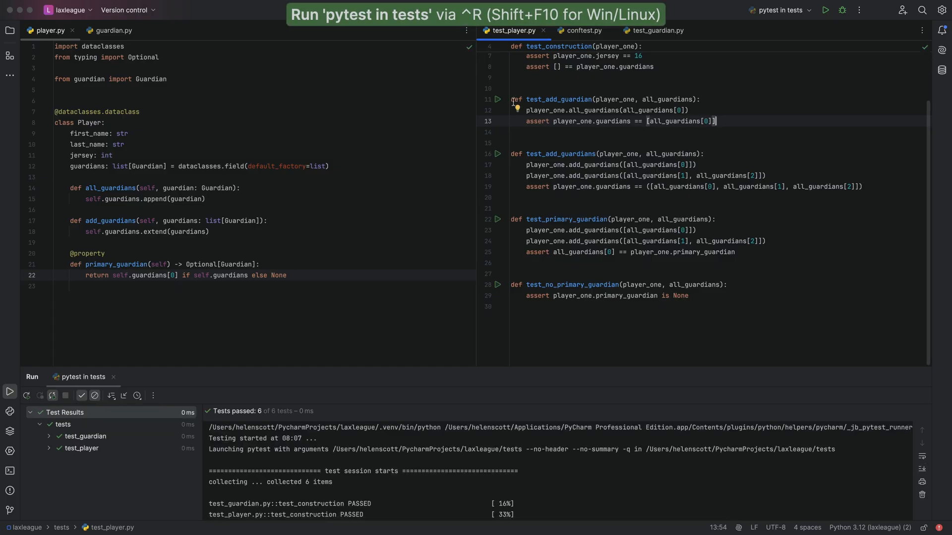
# Step: Run test_player.py alone (5 of 5 pass), then test_no_primary_guardian by itself, which passes
pyautogui.click(497, 100)
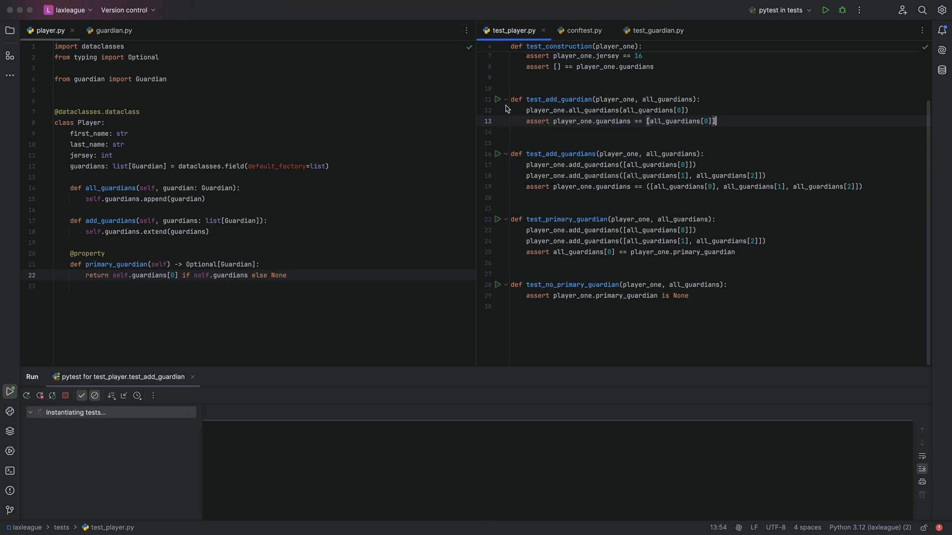
pyautogui.click(823, 10)
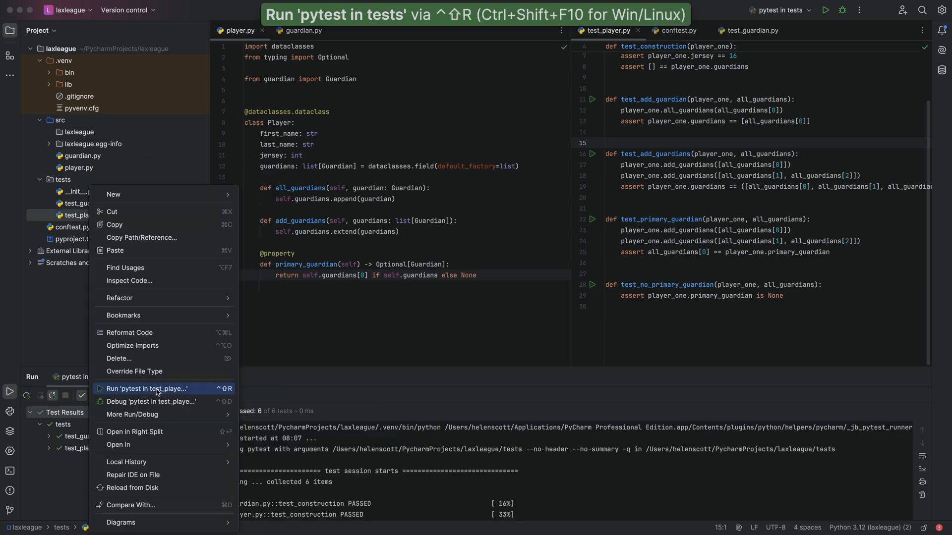
pyautogui.click(146, 388)
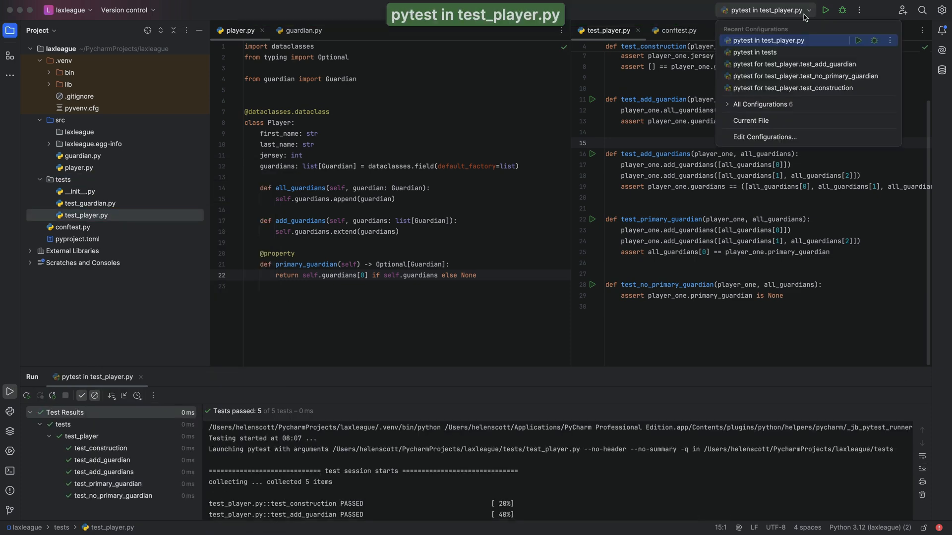
pyautogui.click(807, 76)
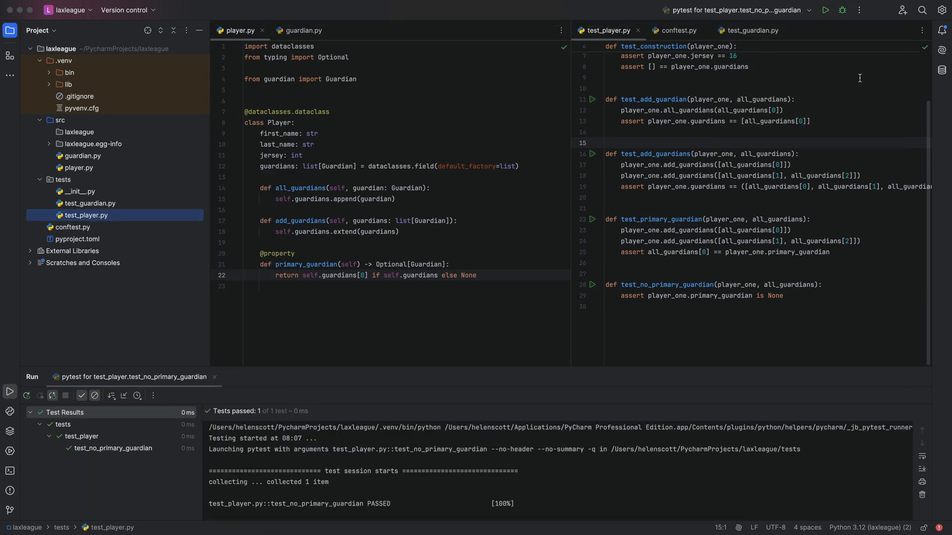